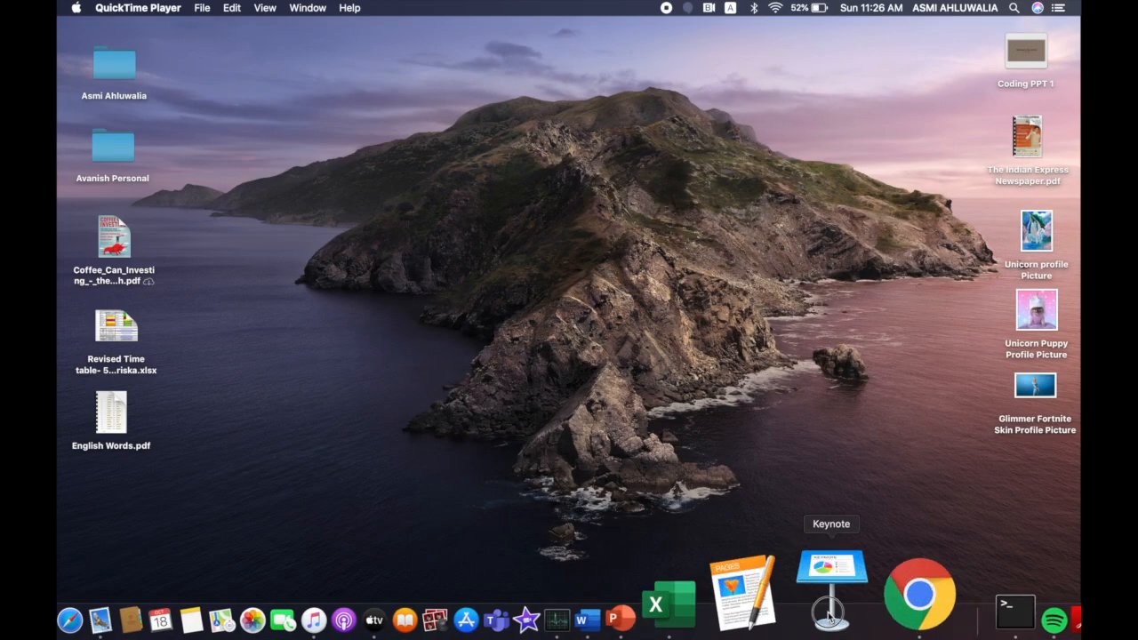
# Launch Keynote and create a new presentation using the Basic White theme.
pyautogui.click(831, 566)
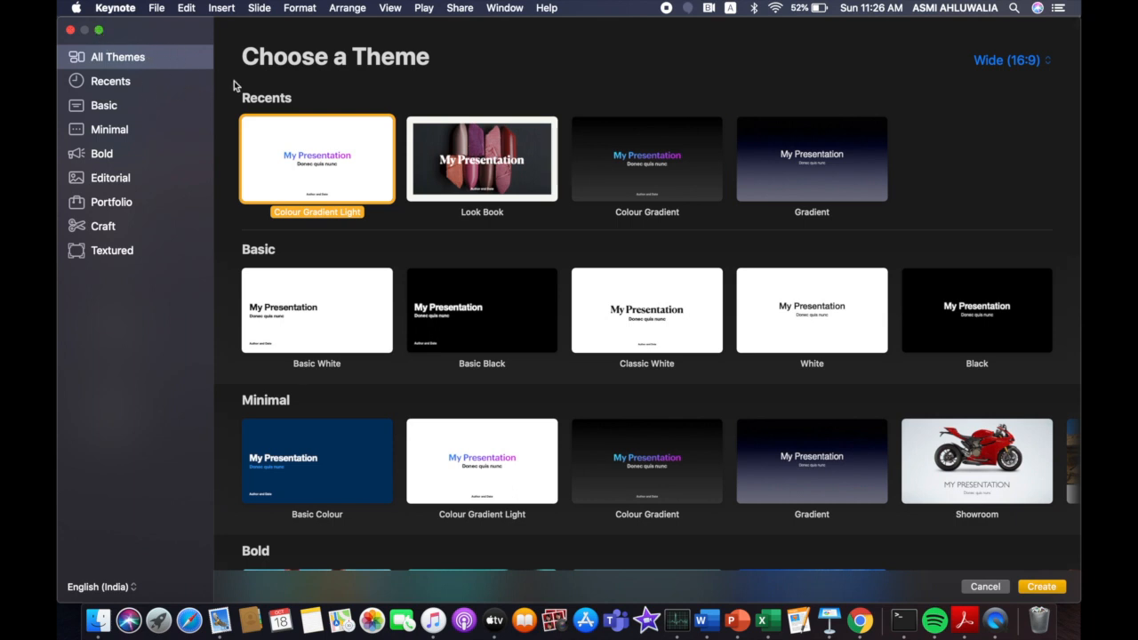
pyautogui.moveTo(382, 181)
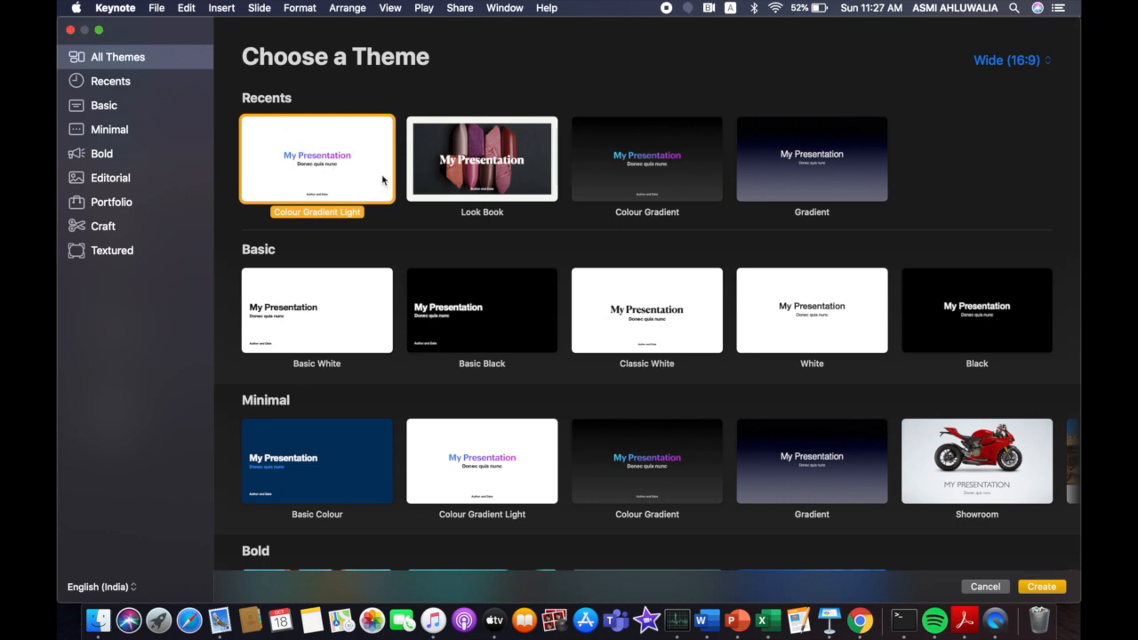
pyautogui.click(317, 311)
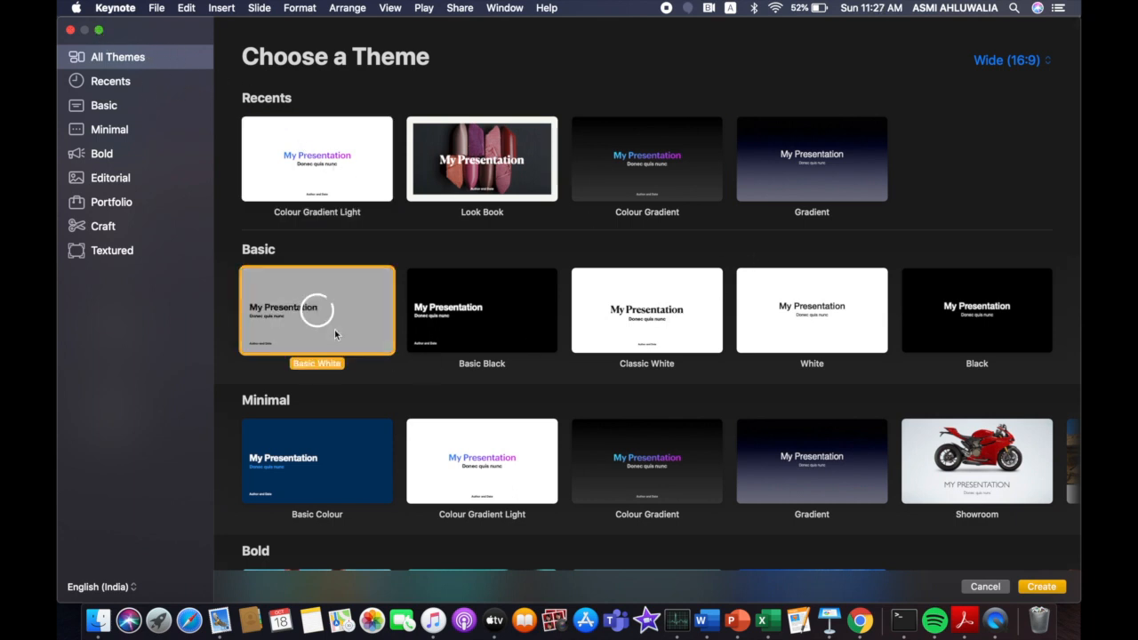
pyautogui.click(1042, 586)
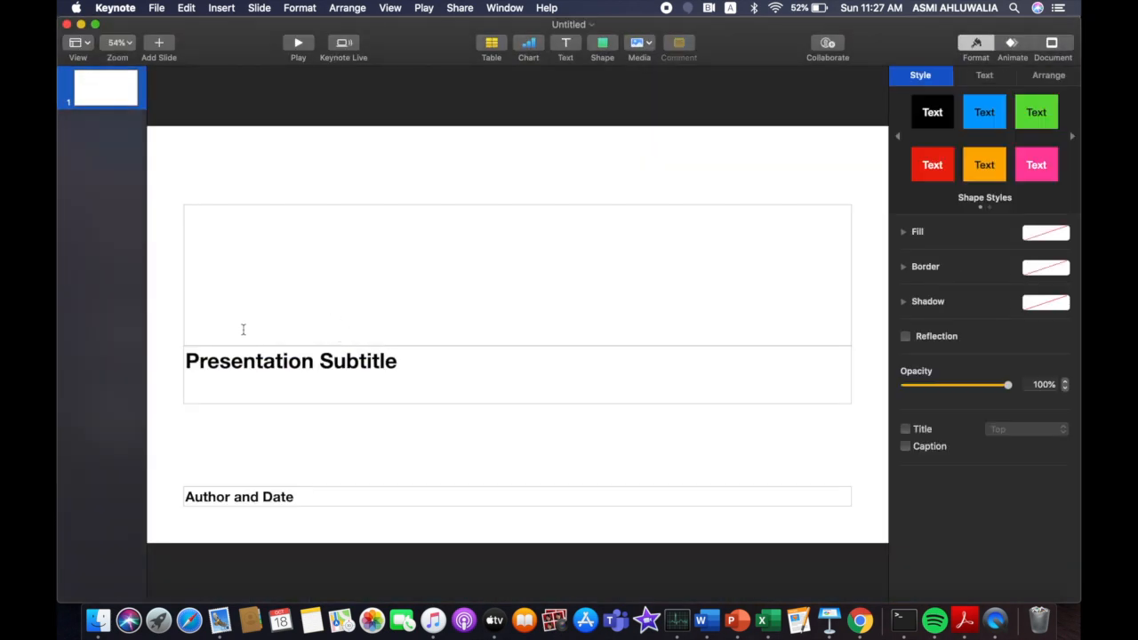
# Type the title 'The story' and the subtitle 'By Asmi Ahluwalia' on the title slide.
pyautogui.write('T')
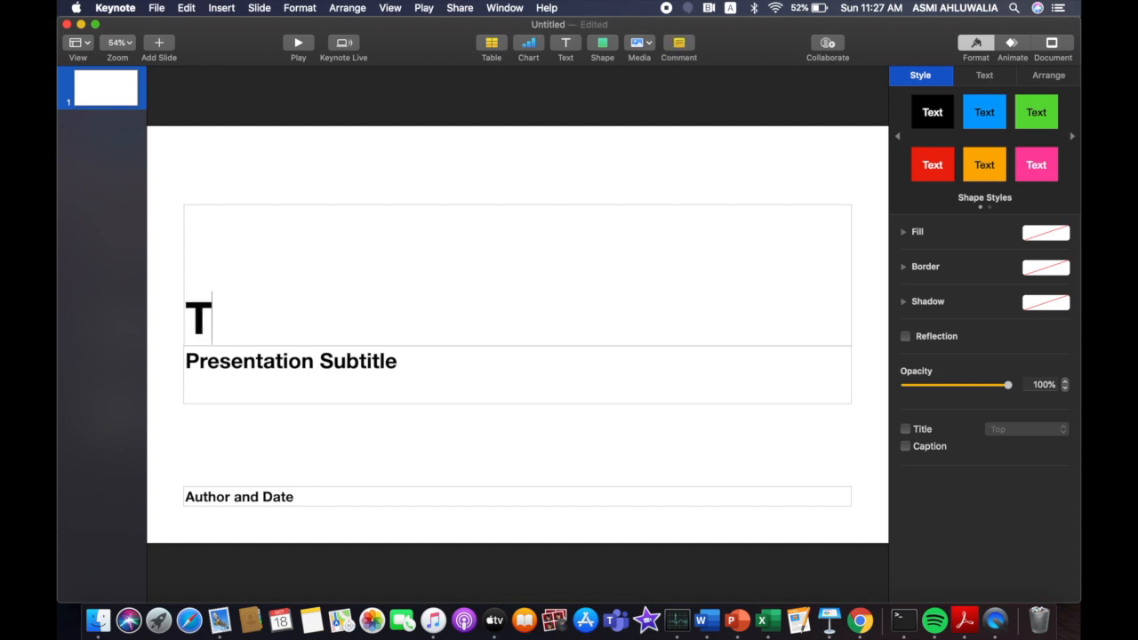
pyautogui.write('he story')
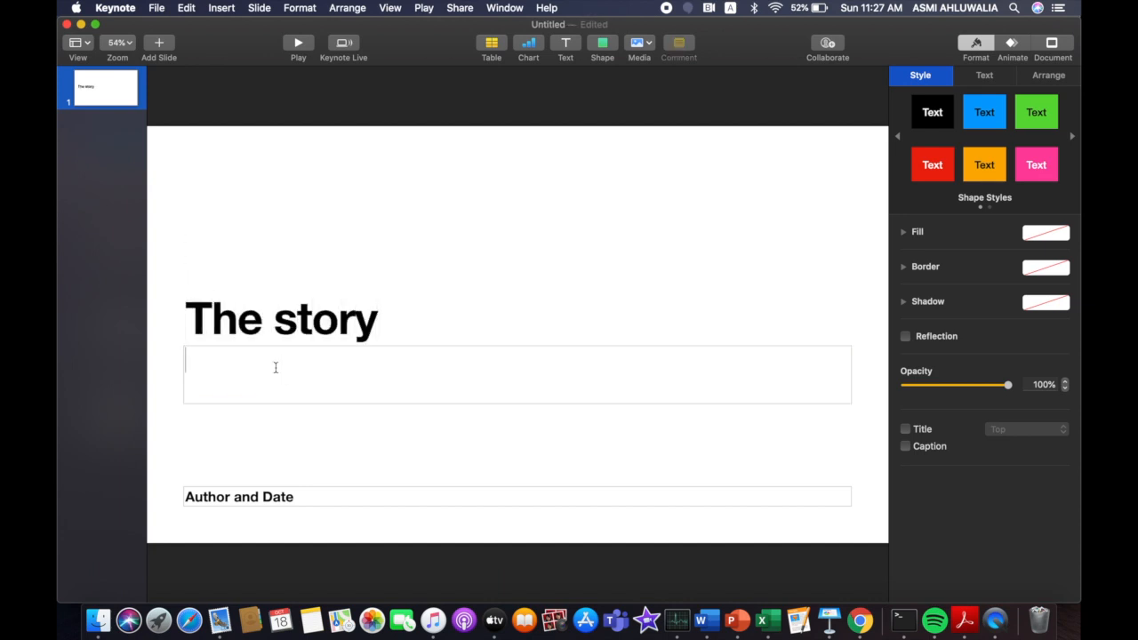
pyautogui.write('By Asmi')
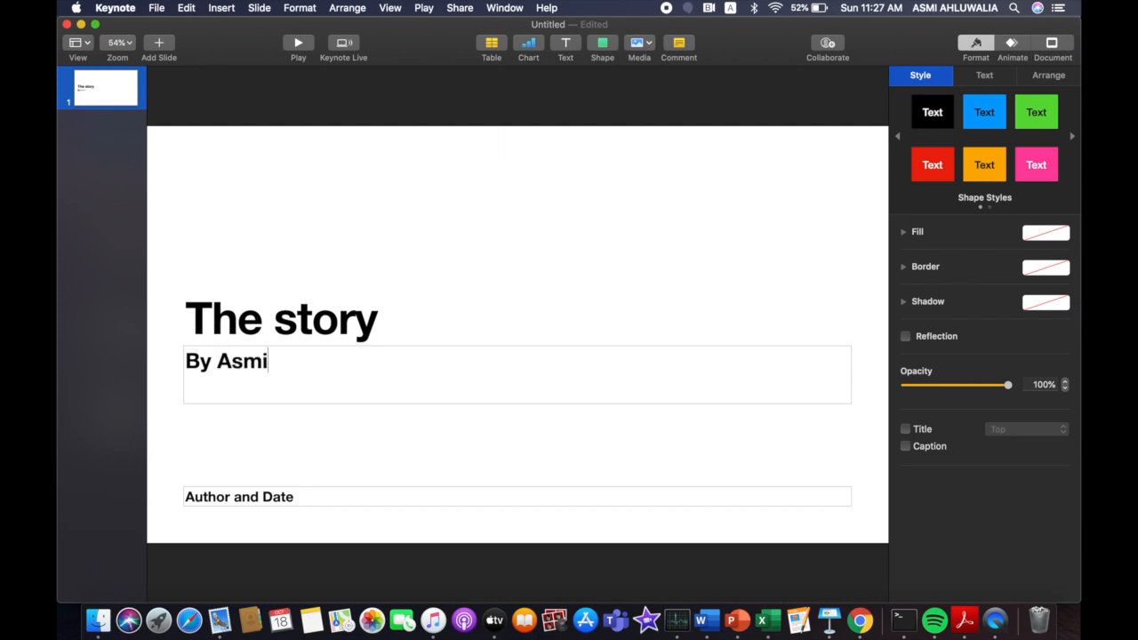
pyautogui.write('Ahluwalia')
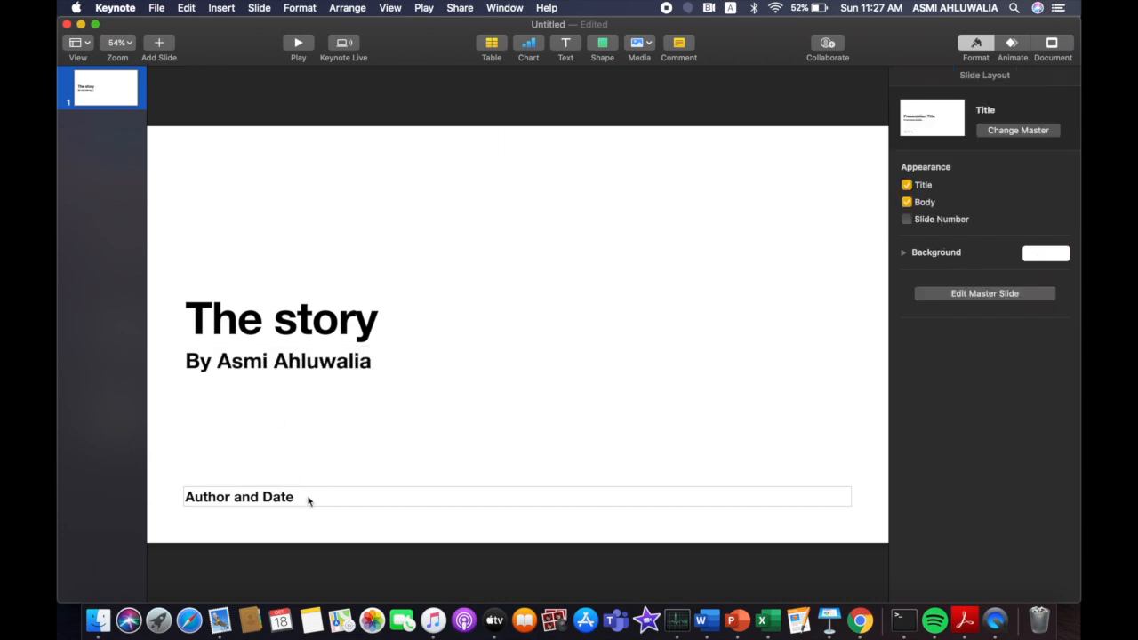
# Set the byline subtitle's font to American Typewriter Regular.
pyautogui.click(293, 360)
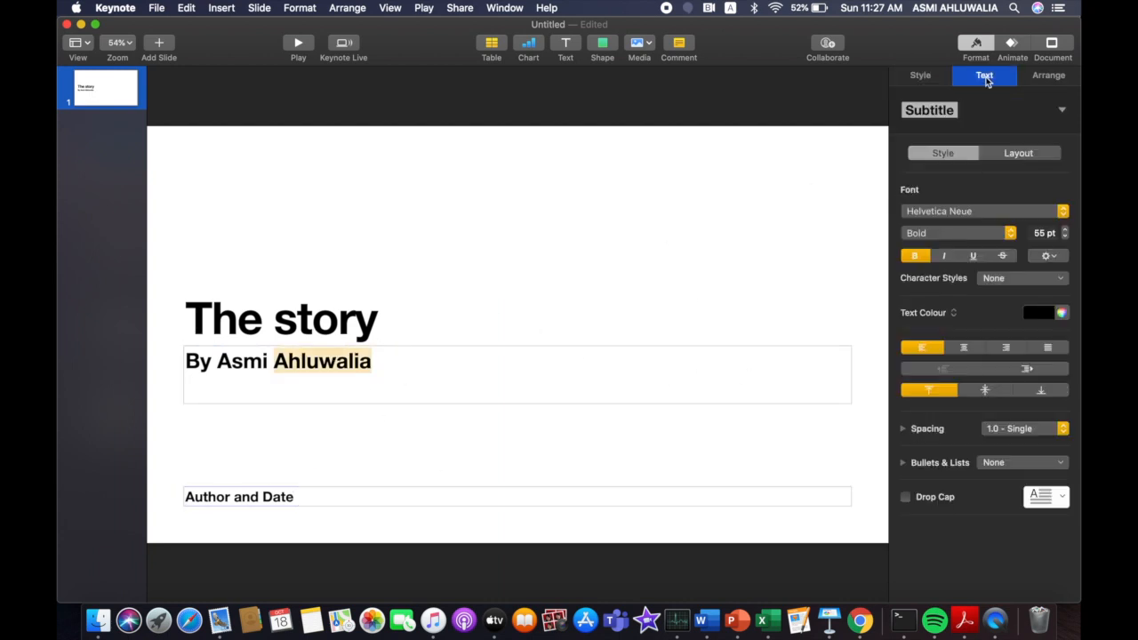
pyautogui.click(287, 382)
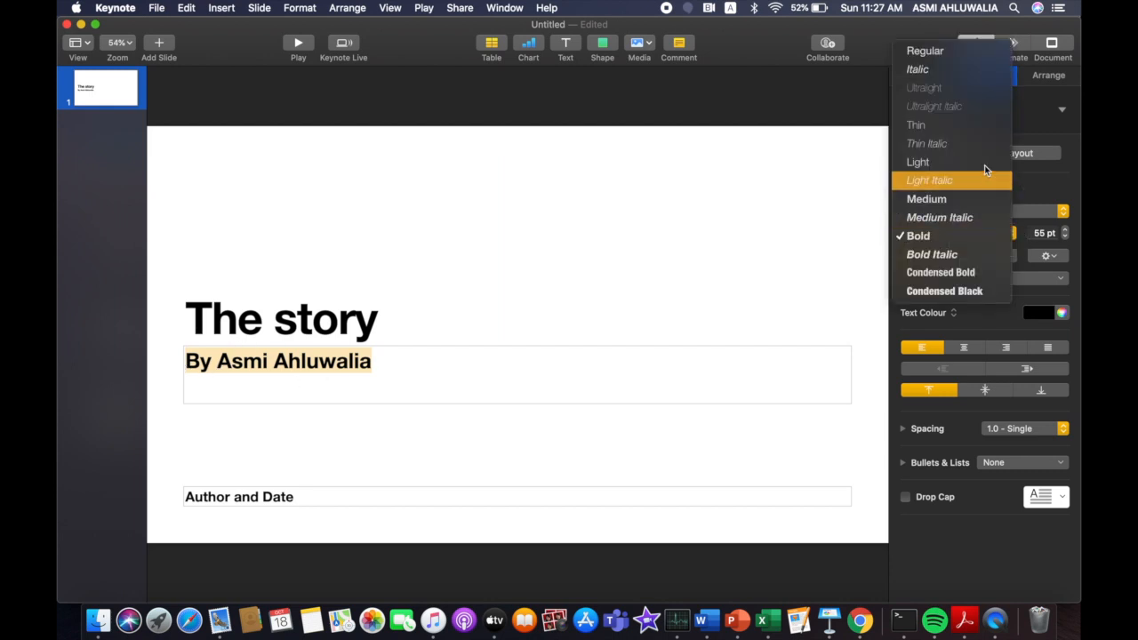
pyautogui.moveTo(918, 70)
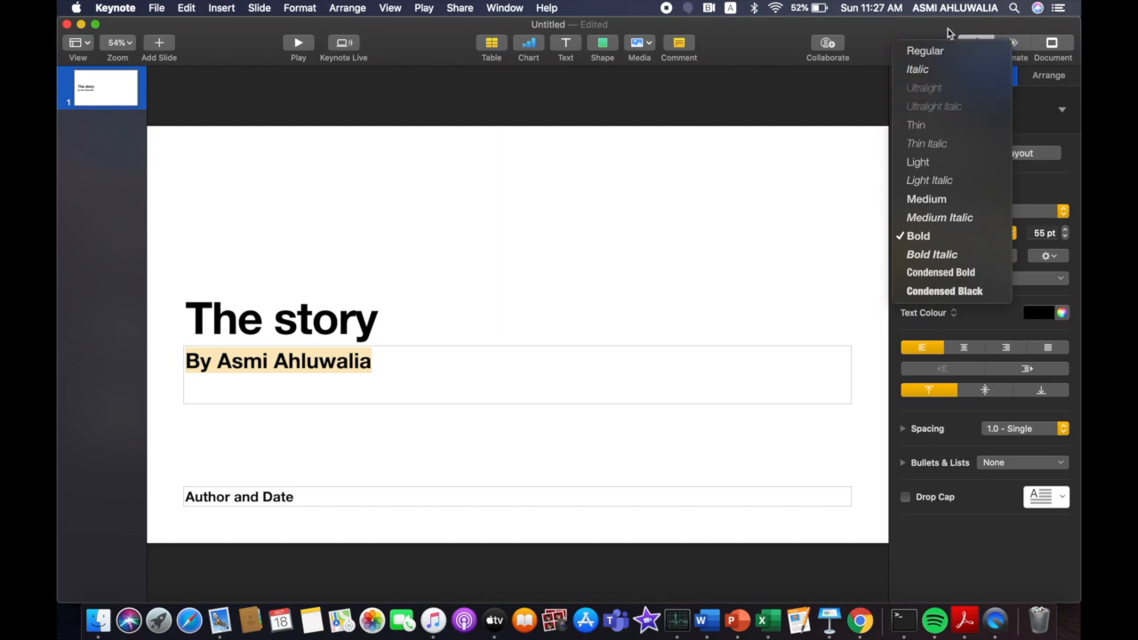
pyautogui.click(918, 68)
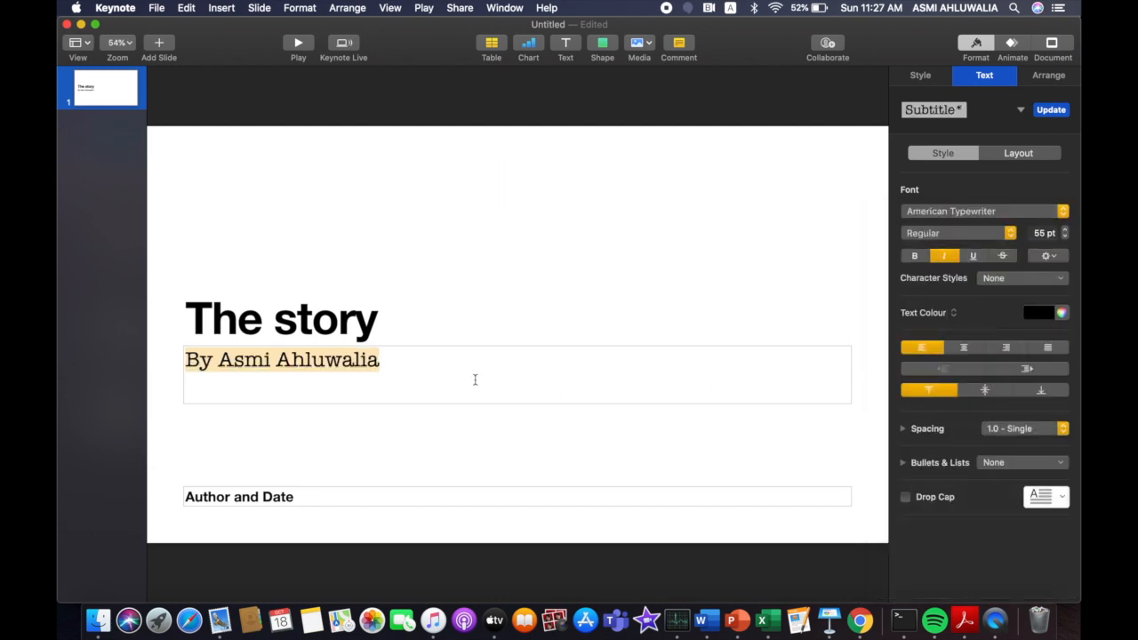
# Reselect the whole byline and apply pink from the text colour choices.
pyautogui.click(458, 395)
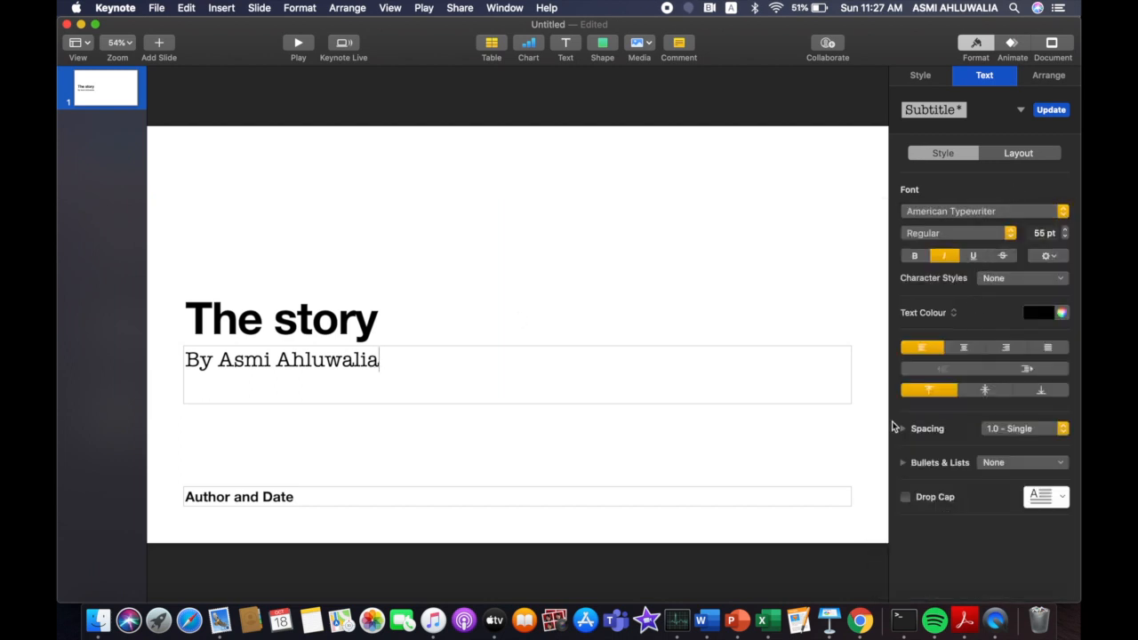
pyautogui.tripleClick(281, 359)
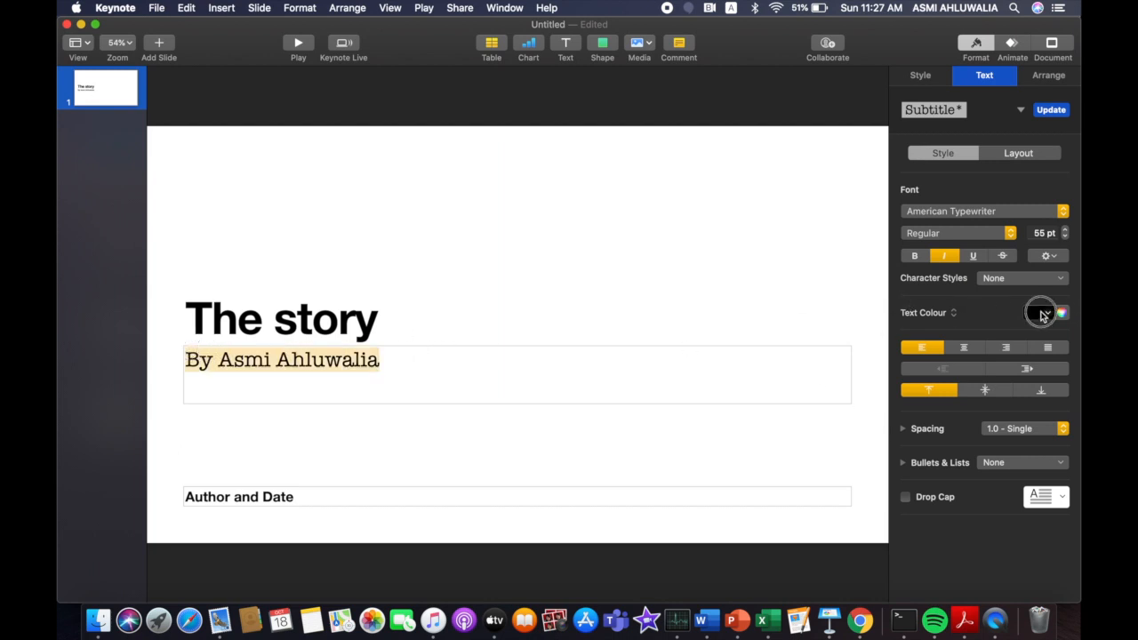
pyautogui.click(1039, 312)
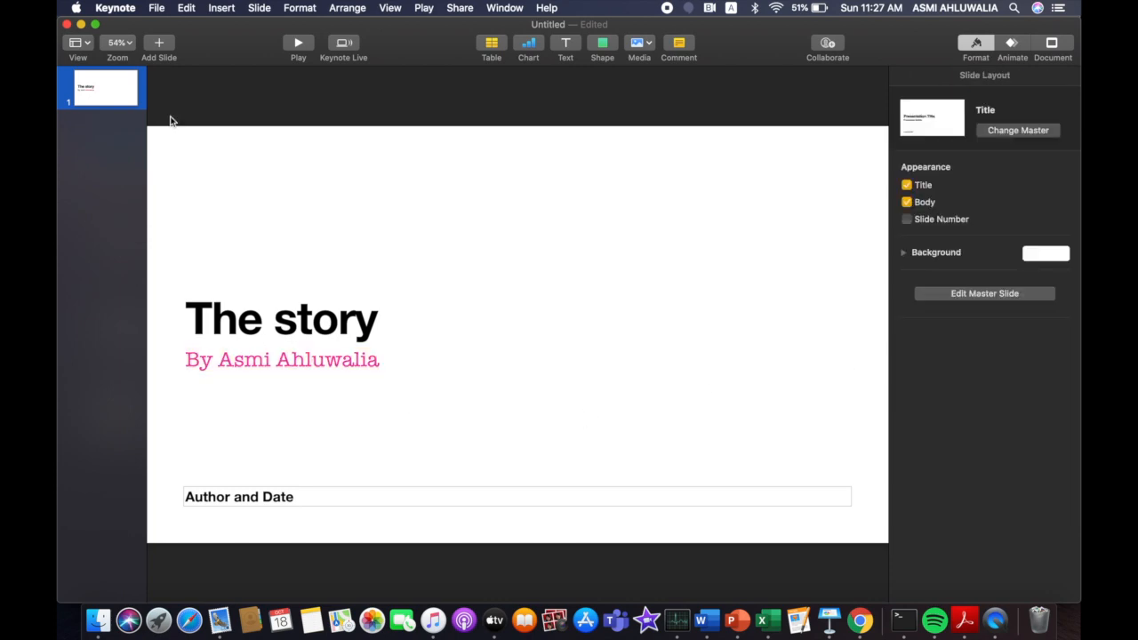
# Add a second slide using the Photo layout, showing a food bowl image.
pyautogui.click(159, 42)
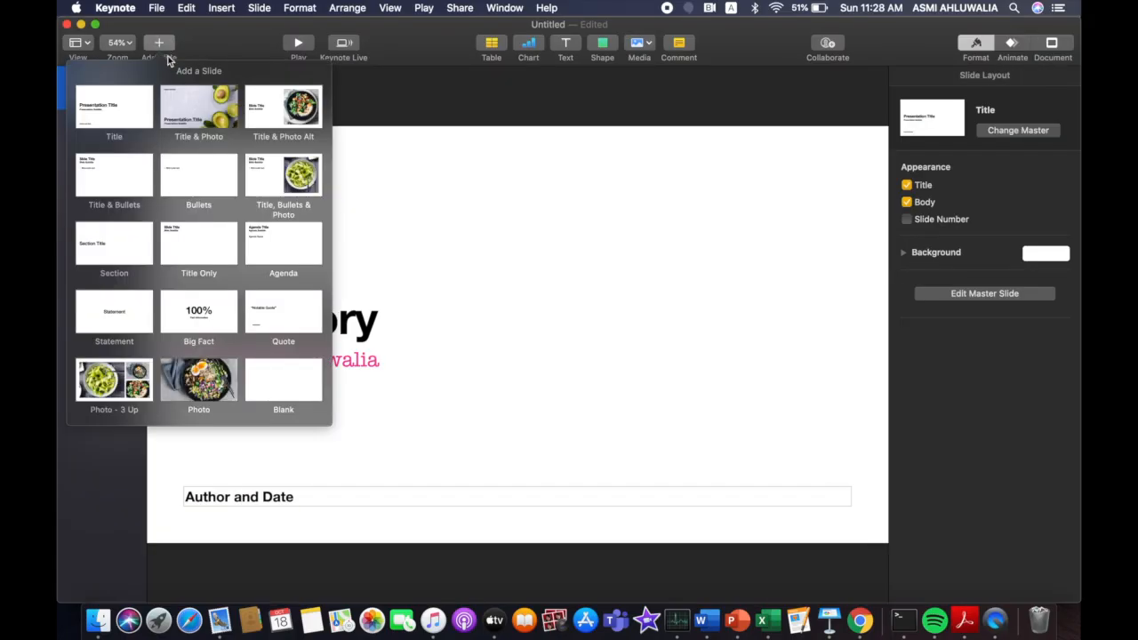
pyautogui.moveTo(175, 374)
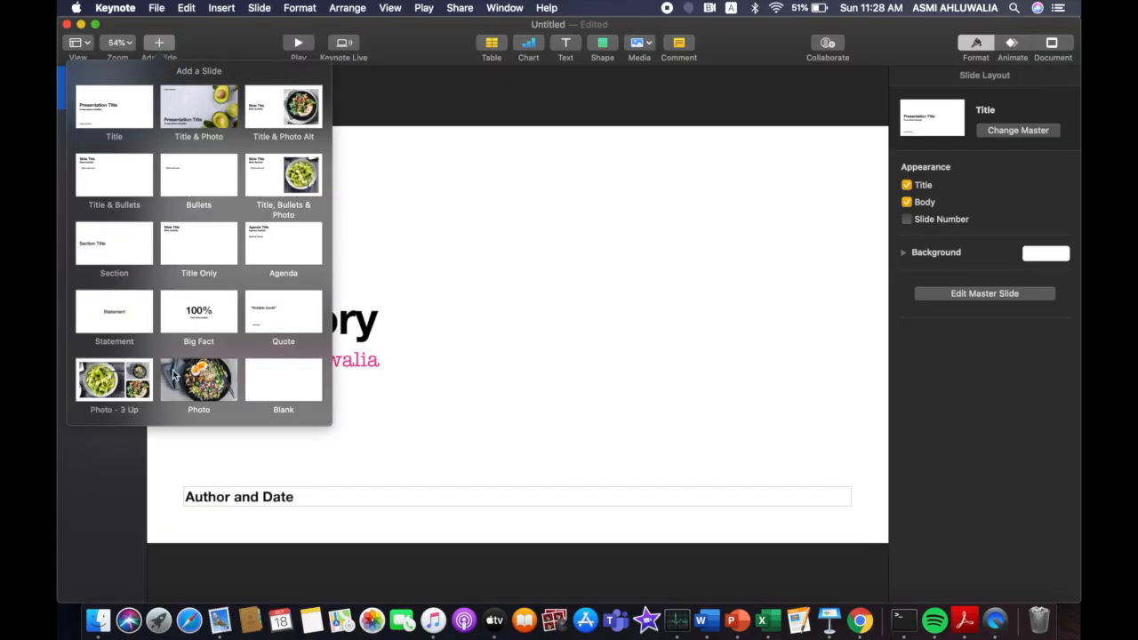
pyautogui.click(198, 379)
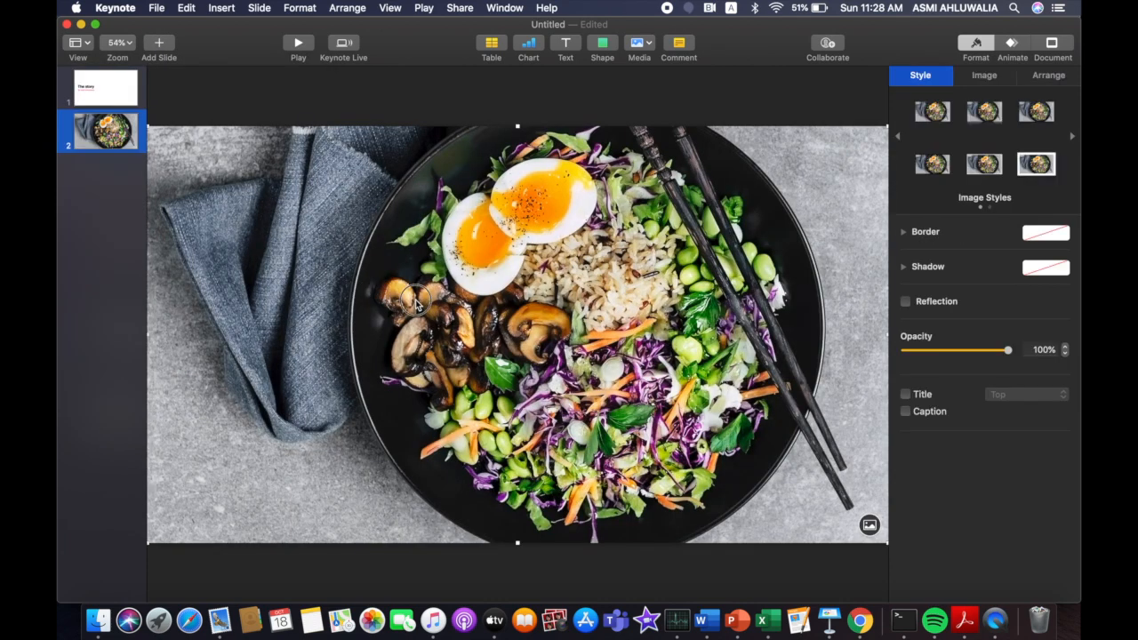
pyautogui.moveTo(413, 256)
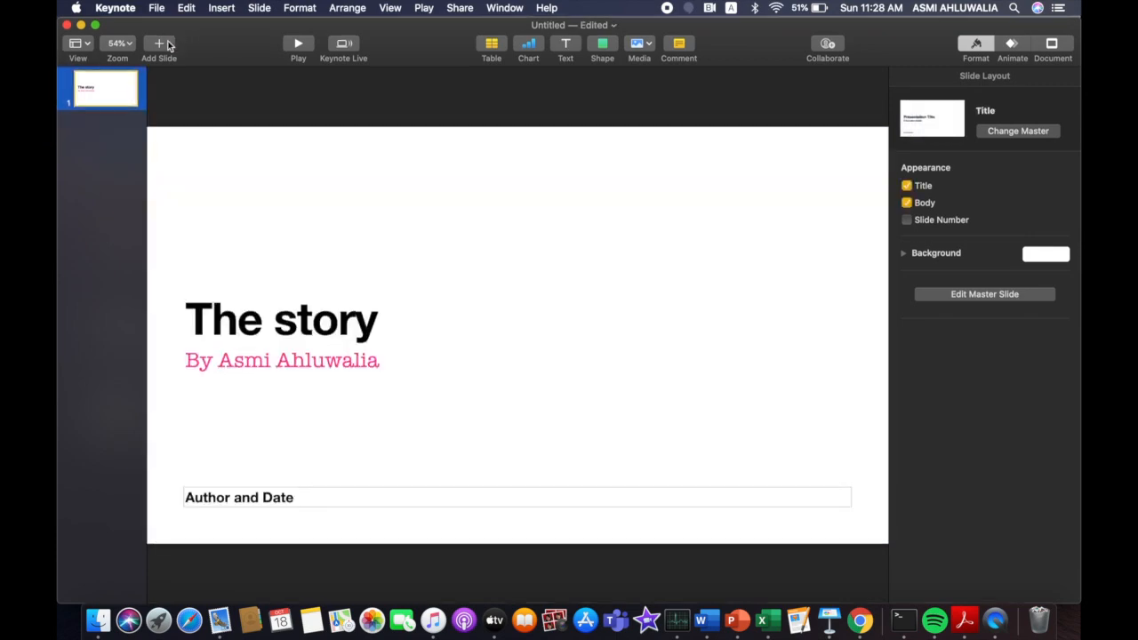
# Insert a blank-layout second slide after the title slide.
pyautogui.click(159, 43)
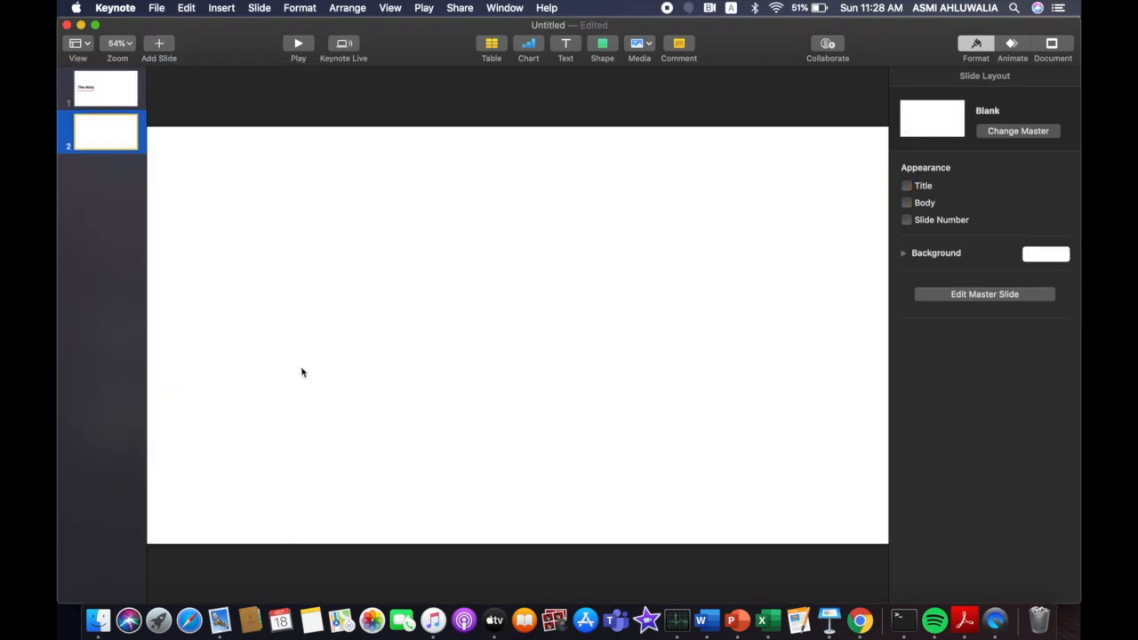
pyautogui.moveTo(786, 461)
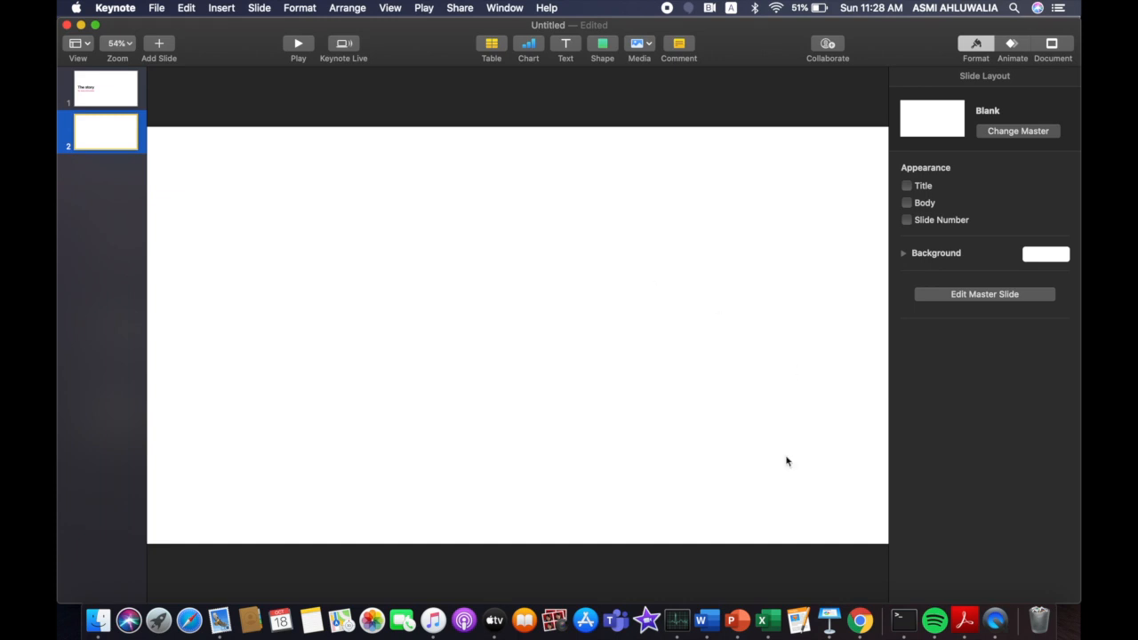
pyautogui.moveTo(945, 300)
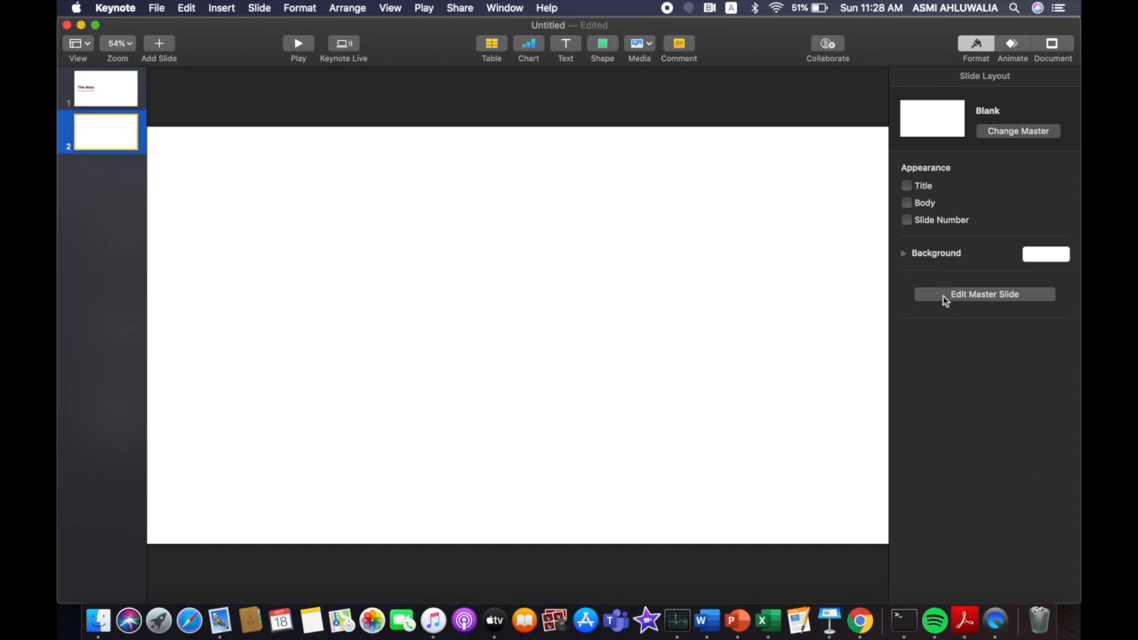
pyautogui.moveTo(329, 80)
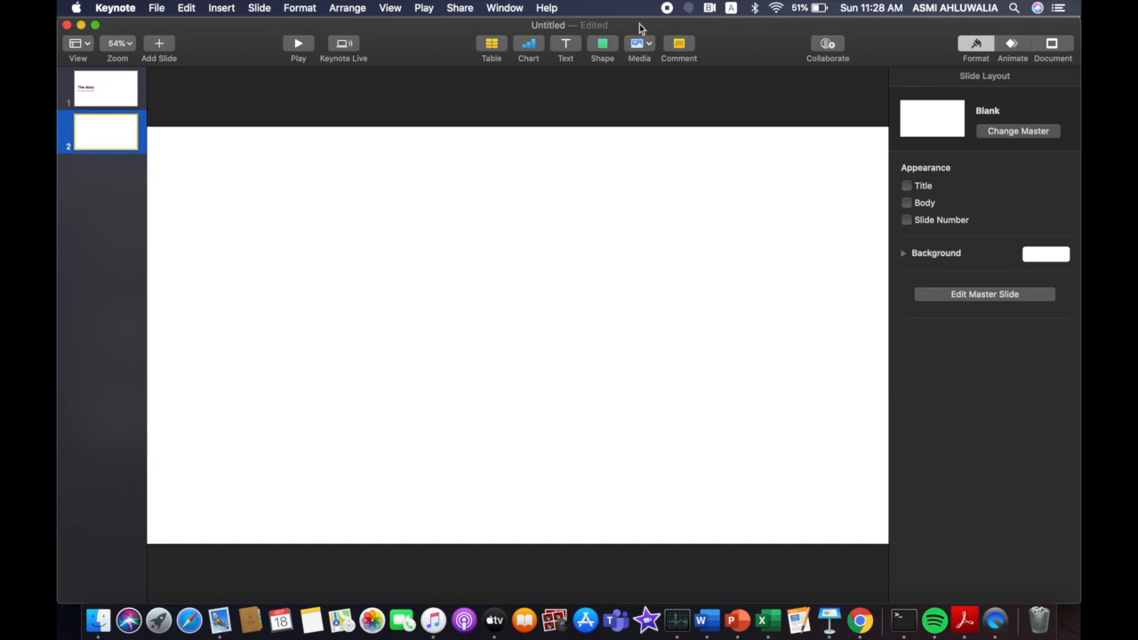
# Show the media insertion options over the blank second slide.
pyautogui.click(639, 45)
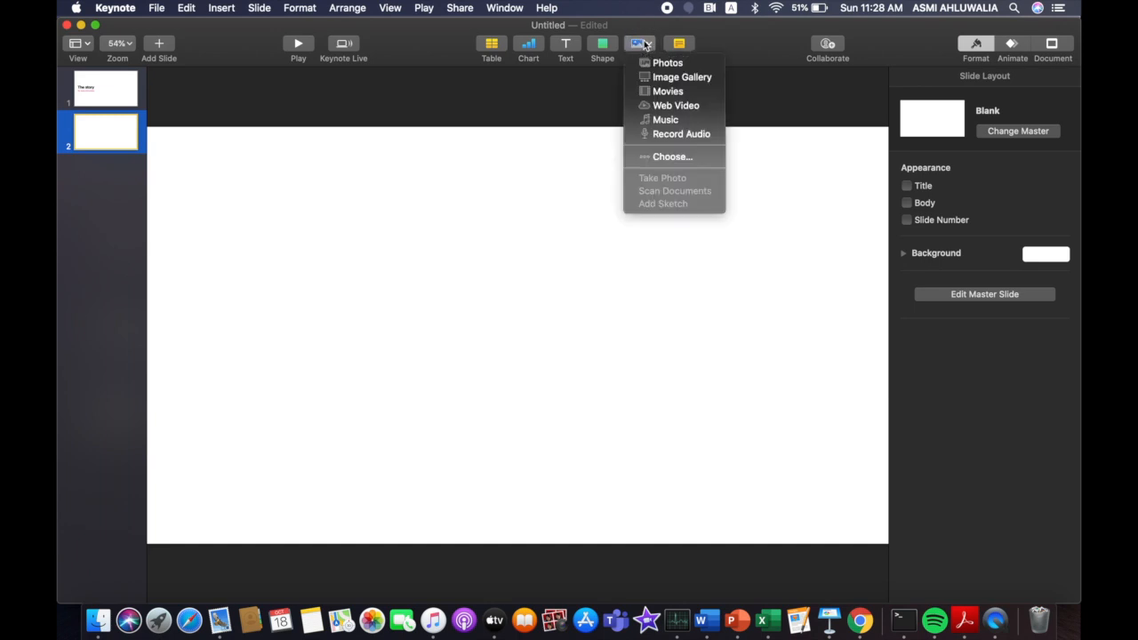
pyautogui.moveTo(666, 62)
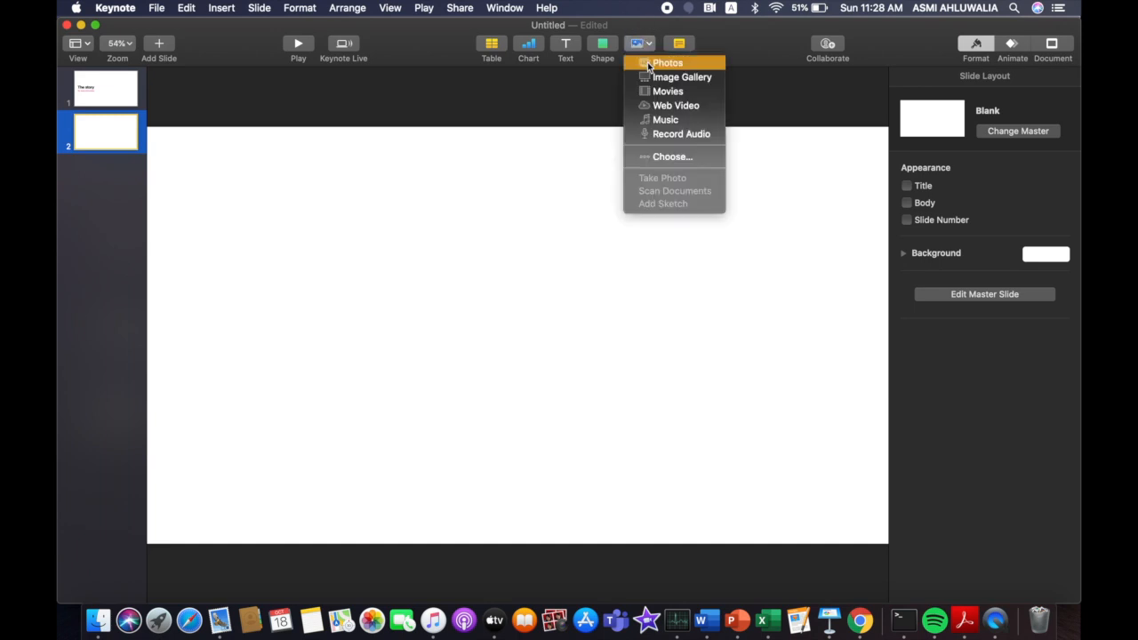
pyautogui.moveTo(665, 119)
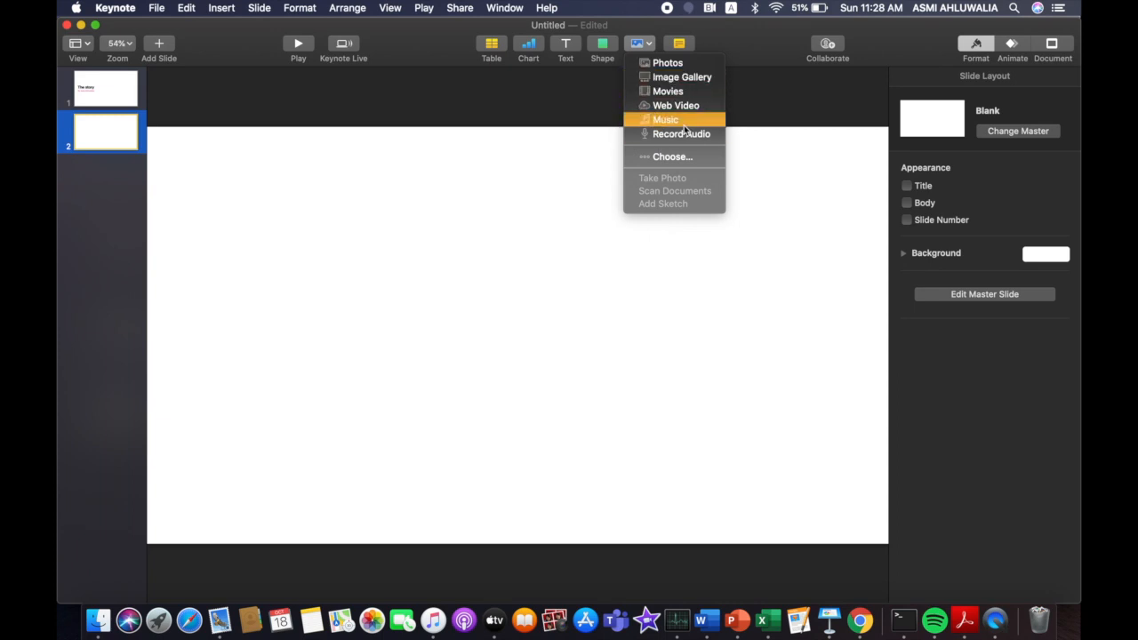
pyautogui.moveTo(683, 153)
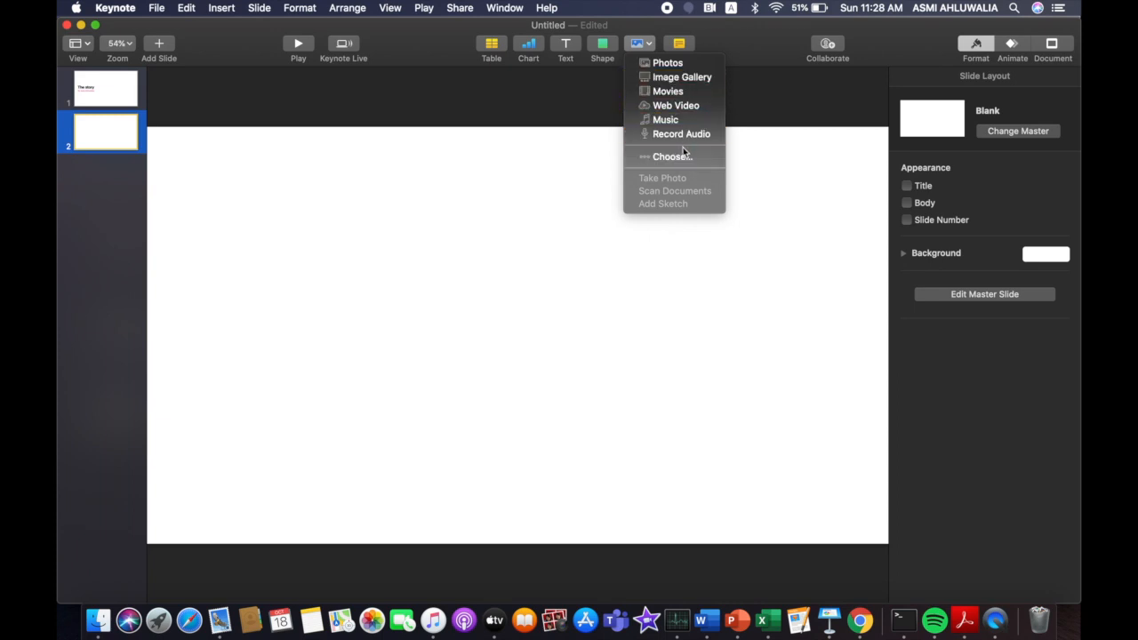
pyautogui.moveTo(682, 133)
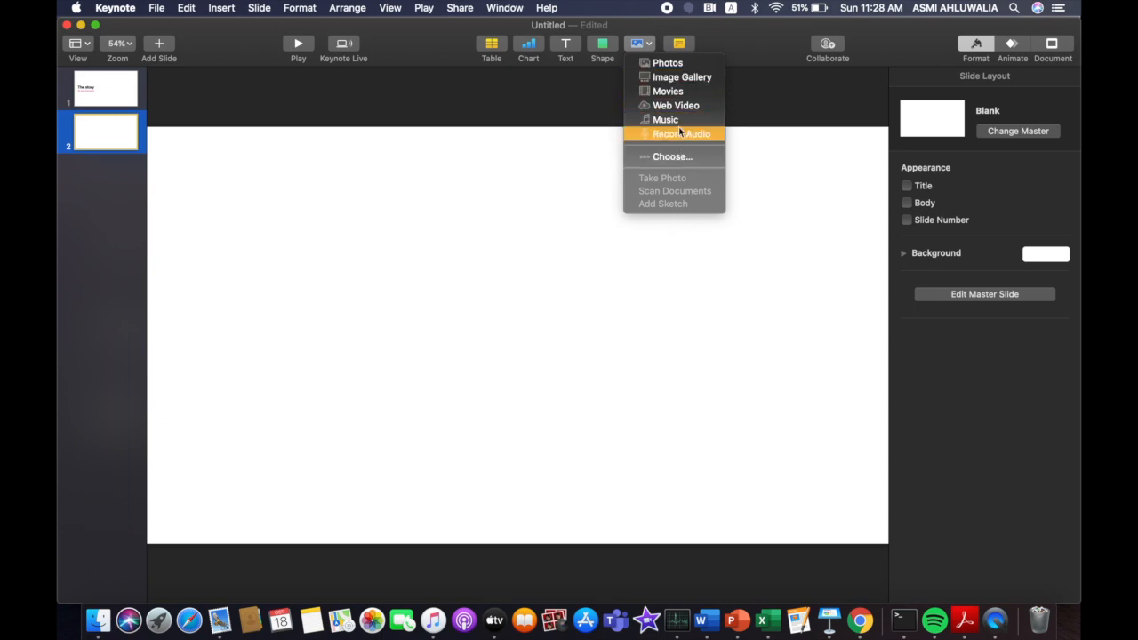
pyautogui.moveTo(676, 105)
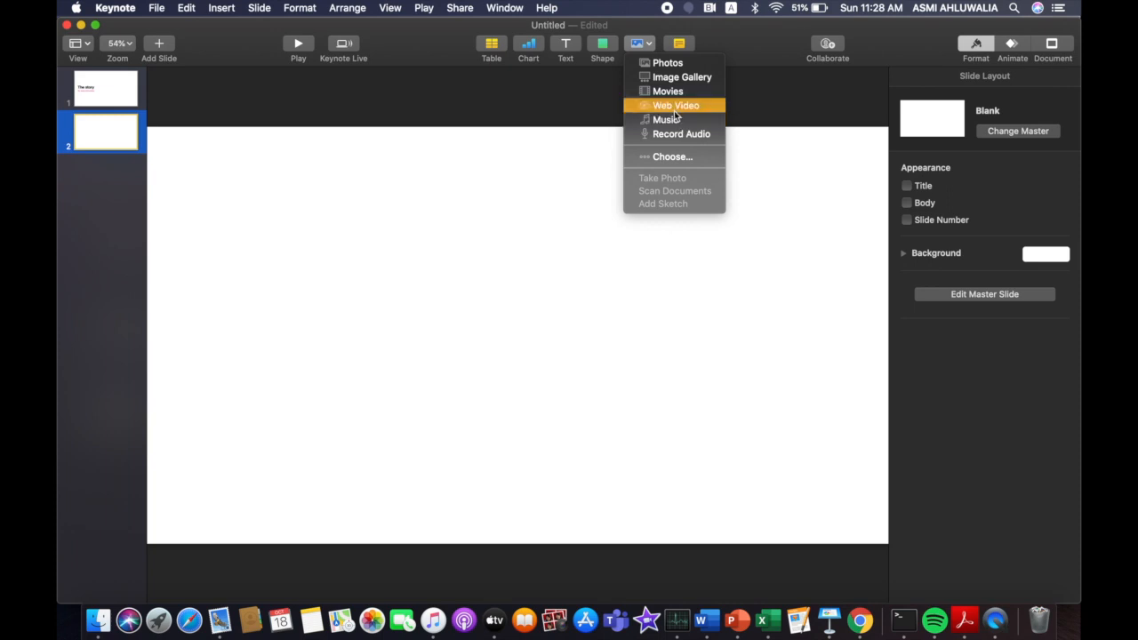
pyautogui.moveTo(667, 92)
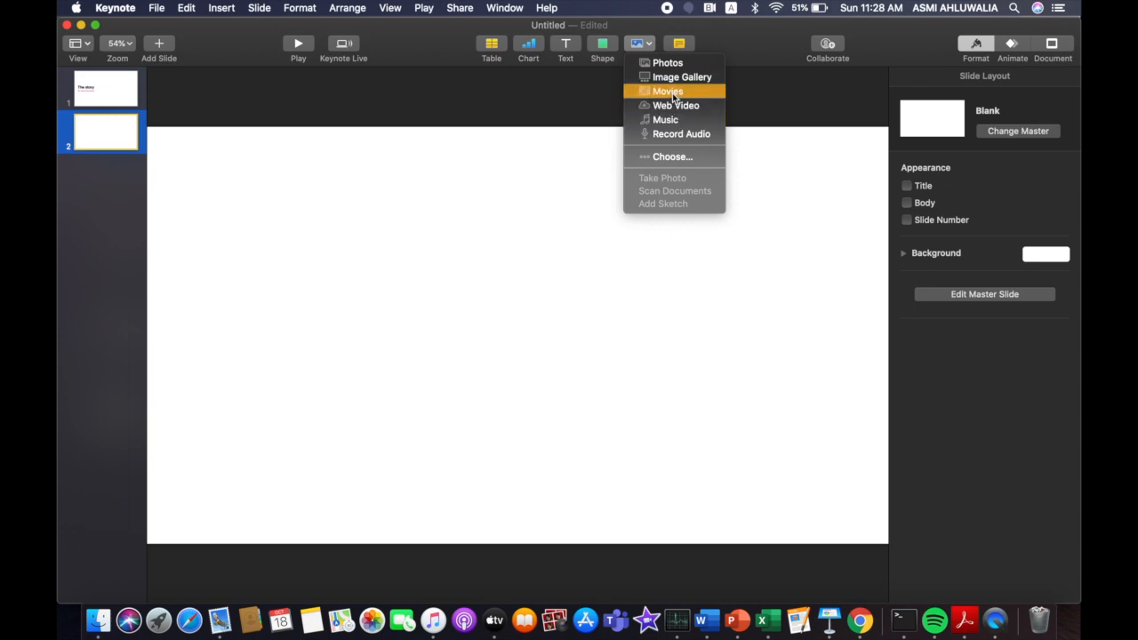
pyautogui.moveTo(682, 76)
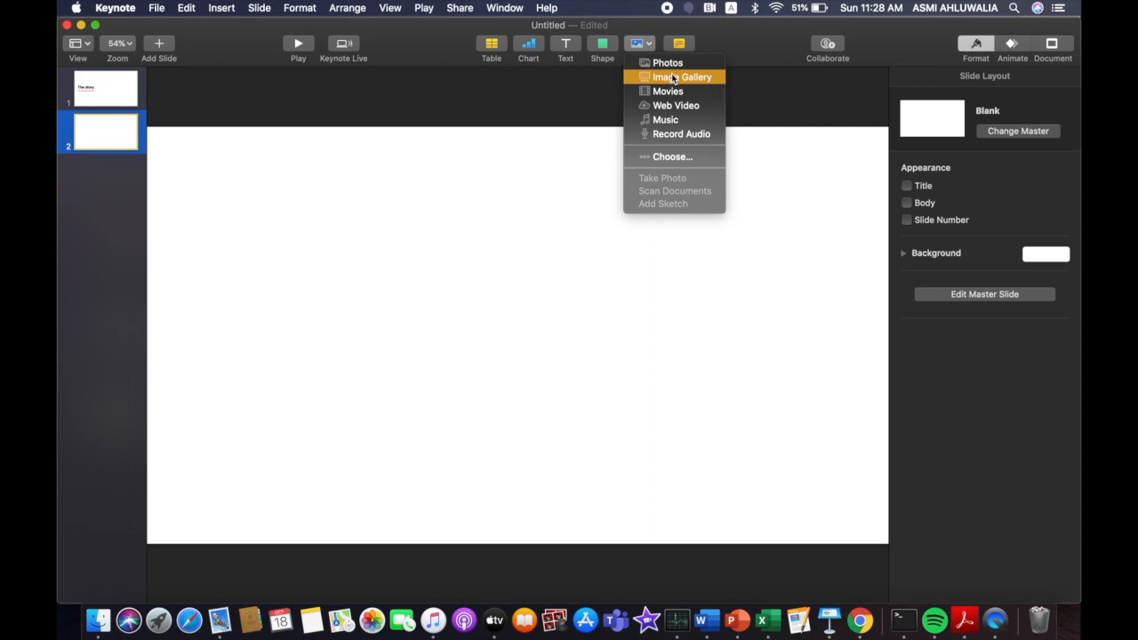
pyautogui.moveTo(673, 156)
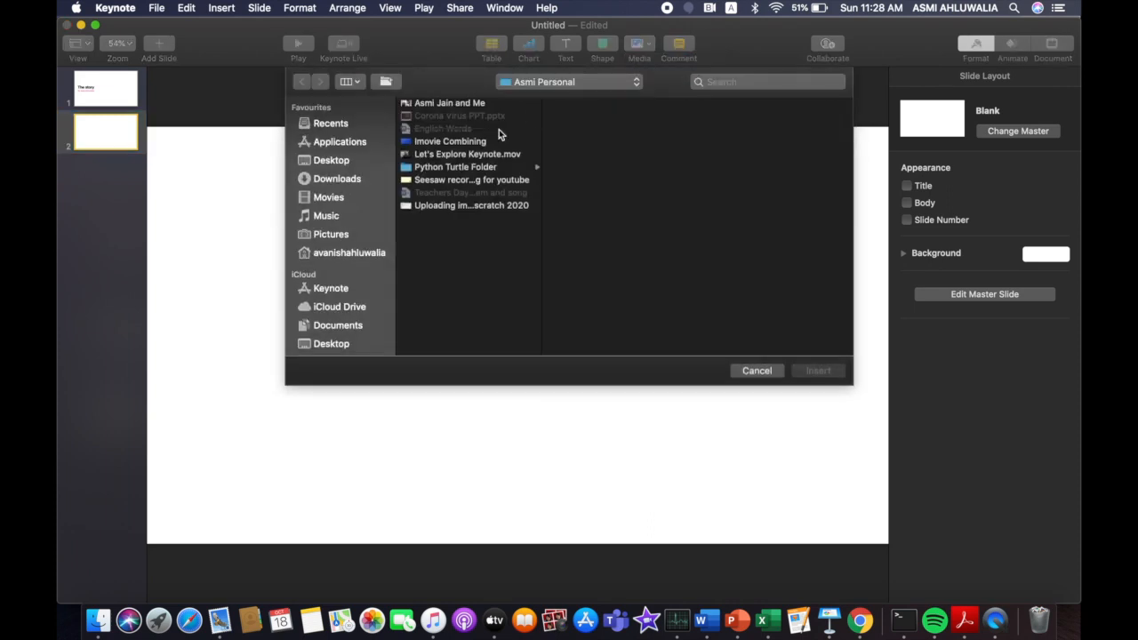
# Browse to the Desktop in the media file picker, then cancel without inserting anything.
pyautogui.click(331, 160)
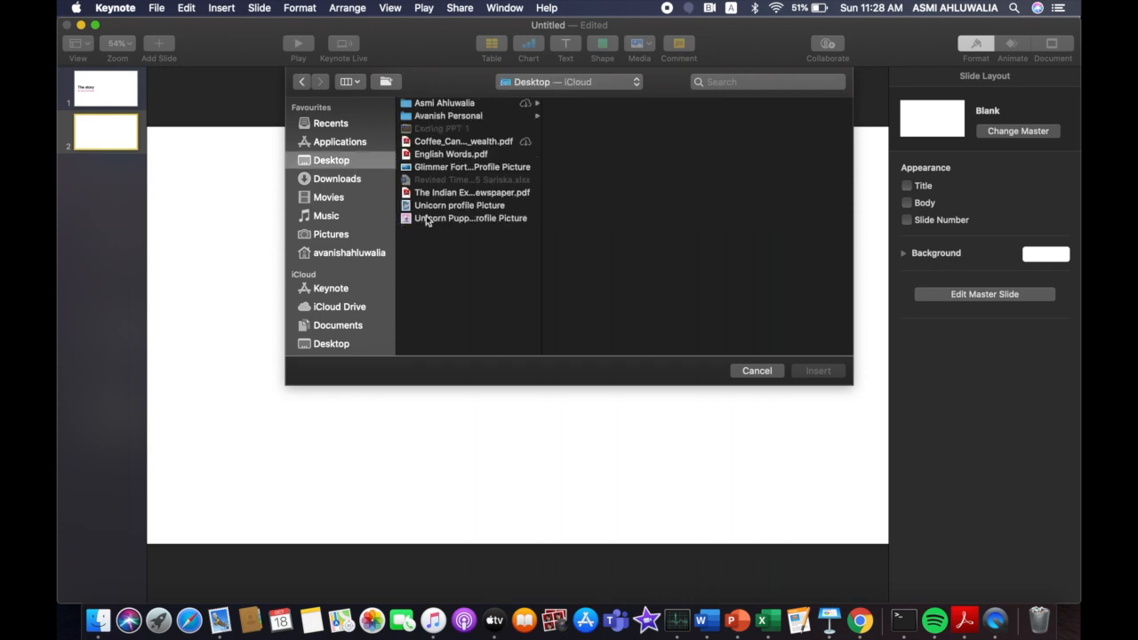
pyautogui.moveTo(434, 165)
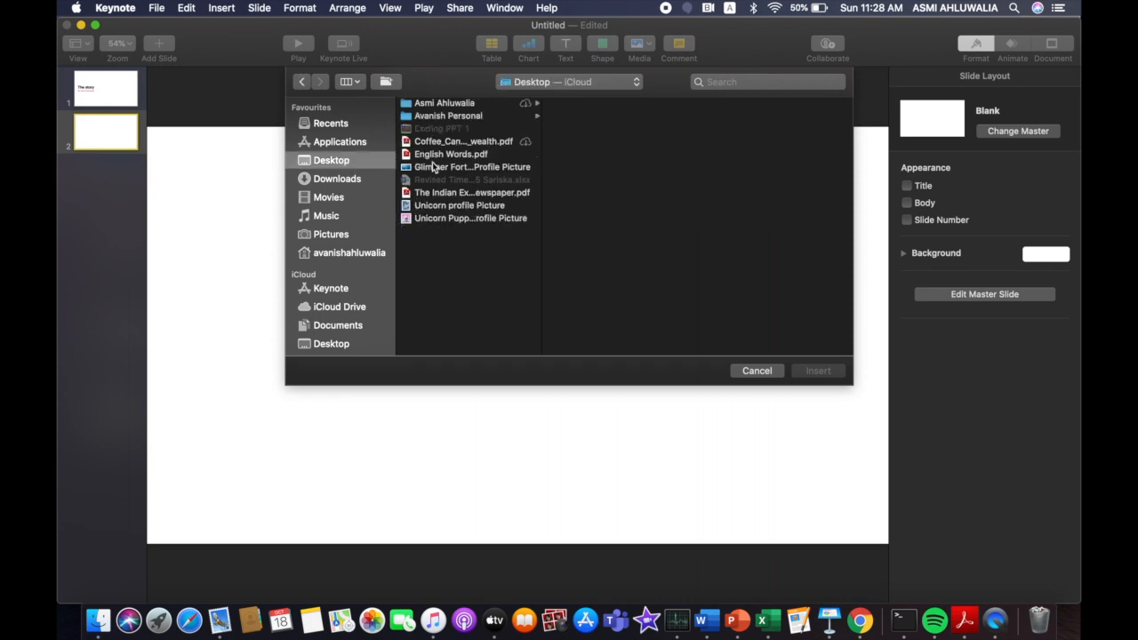
pyautogui.click(757, 371)
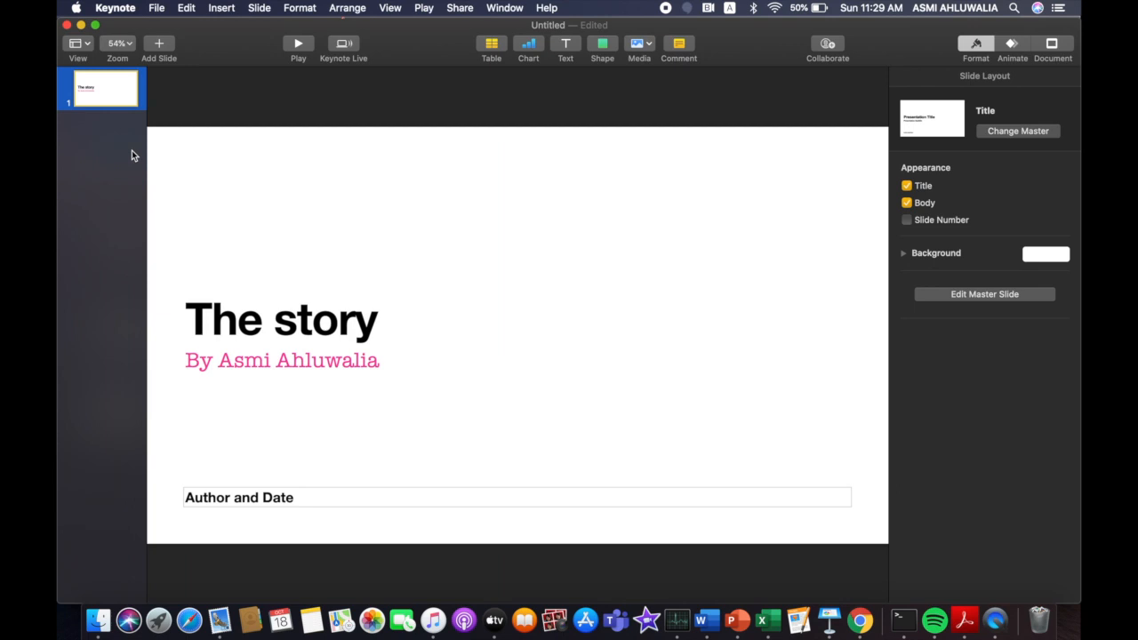
pyautogui.moveTo(421, 30)
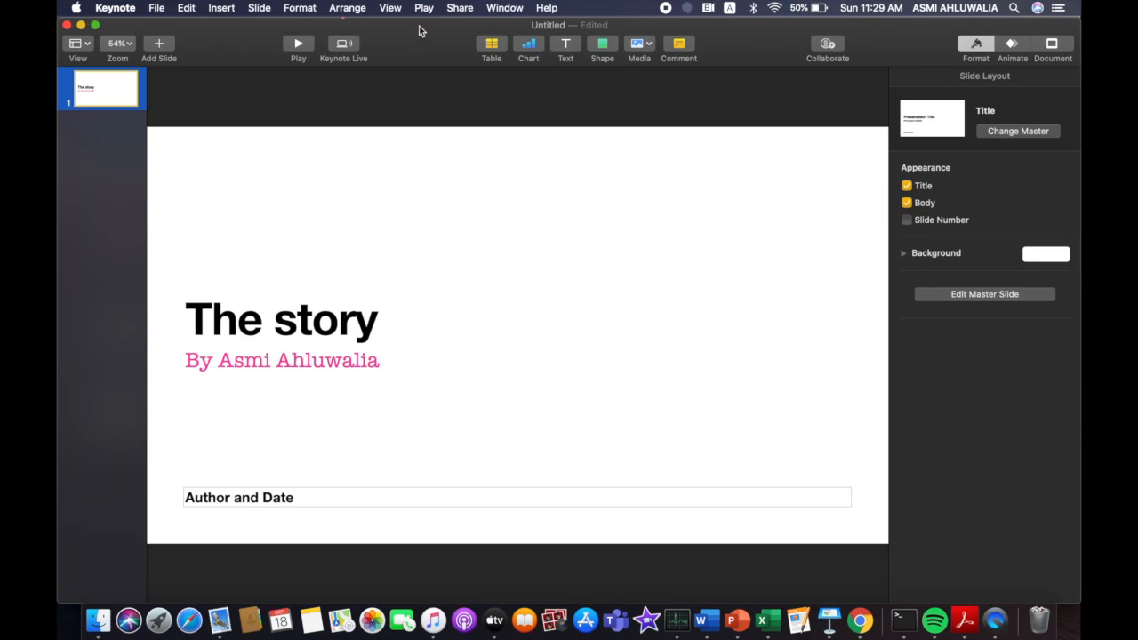